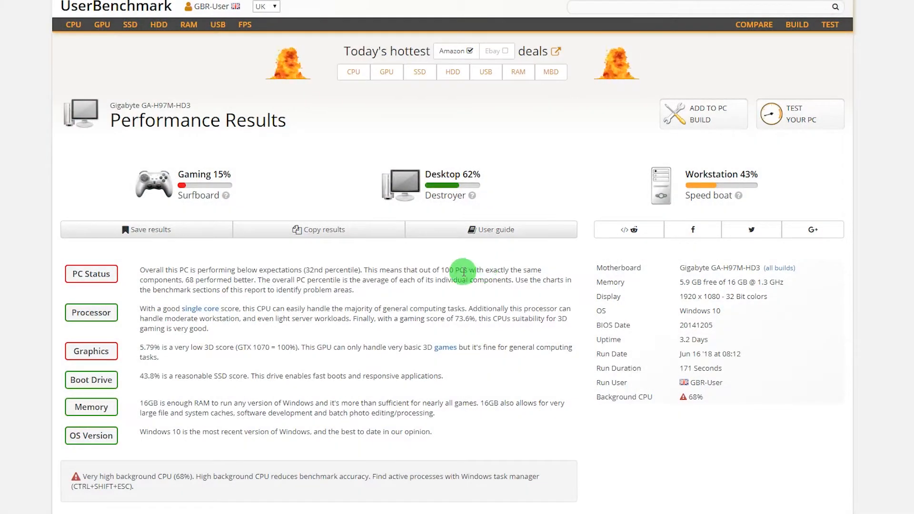
Scroll down the results to the Intel HD 4600 graphics card section (5.79%)
{"action": "scroll", "scroll_direction": "down", "scroll_amount": 3}
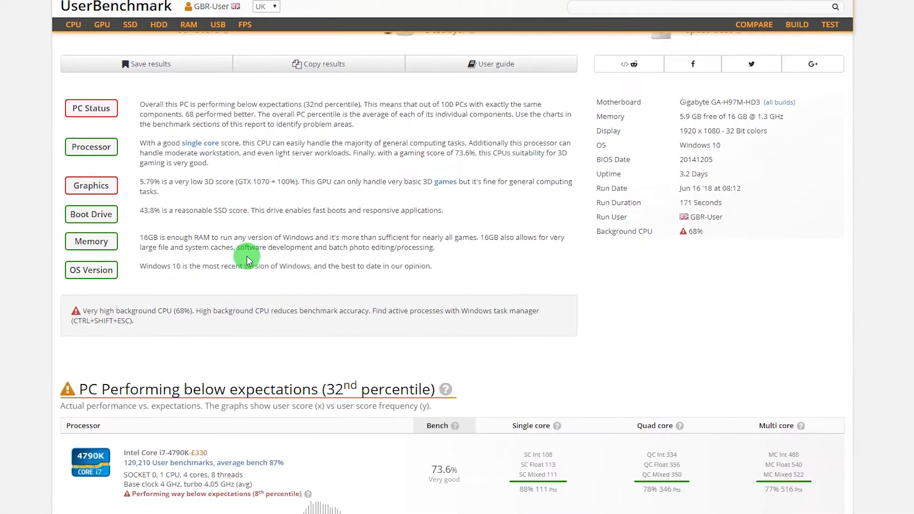
{"action": "scroll", "scroll_direction": "down", "scroll_amount": 3}
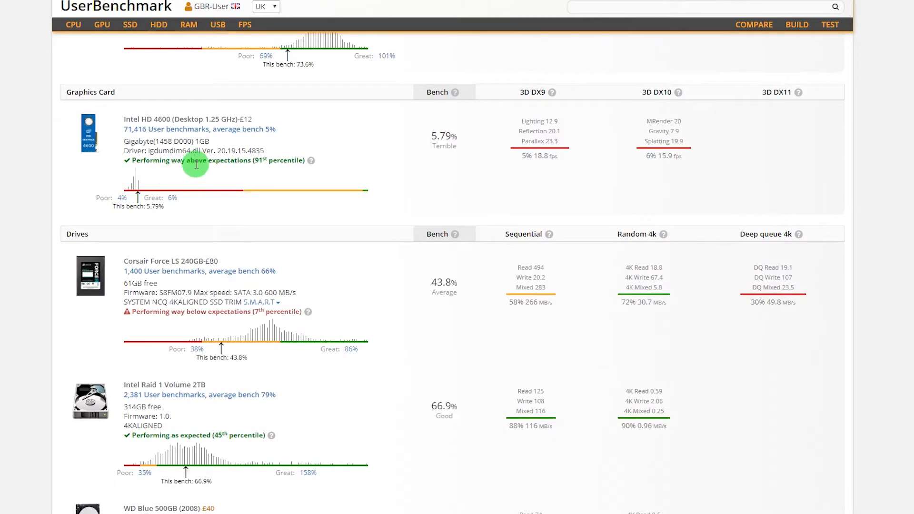
{"action": "mouse_move", "coordinate": [386, 154]}
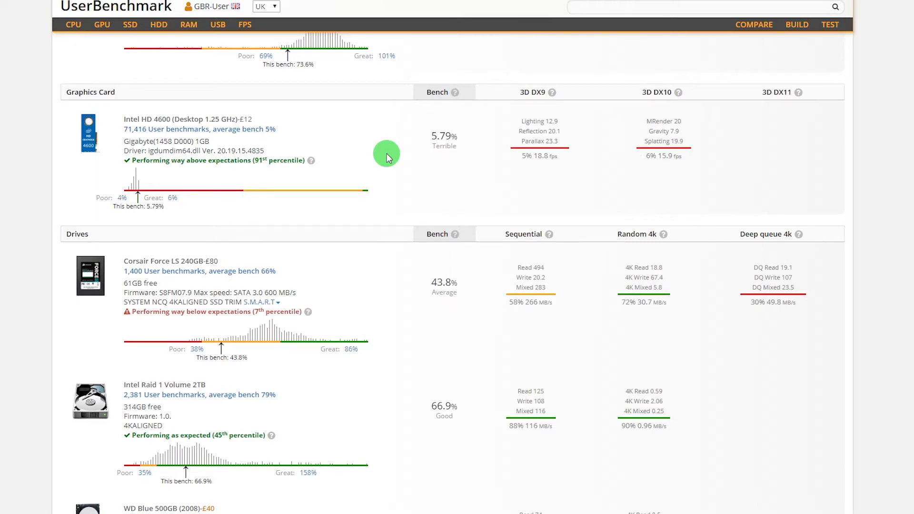
{"action": "mouse_move", "coordinate": [542, 168]}
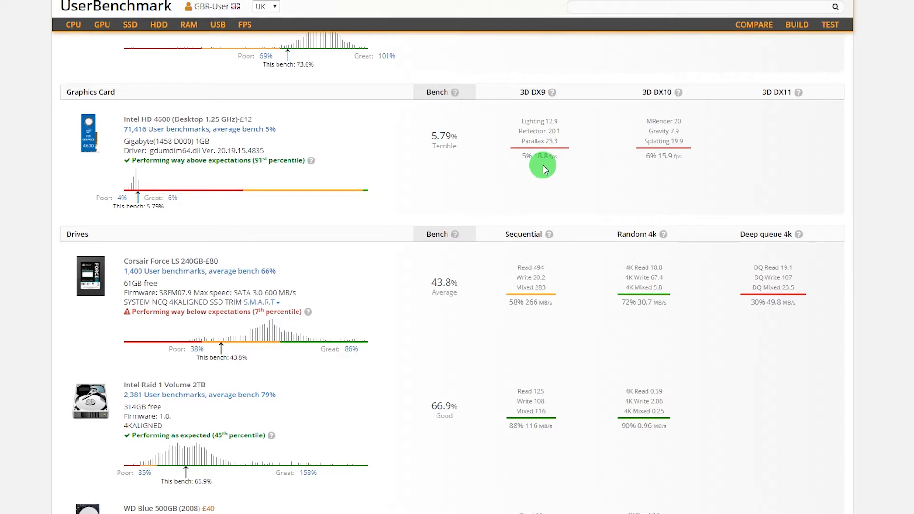
{"action": "mouse_move", "coordinate": [660, 177]}
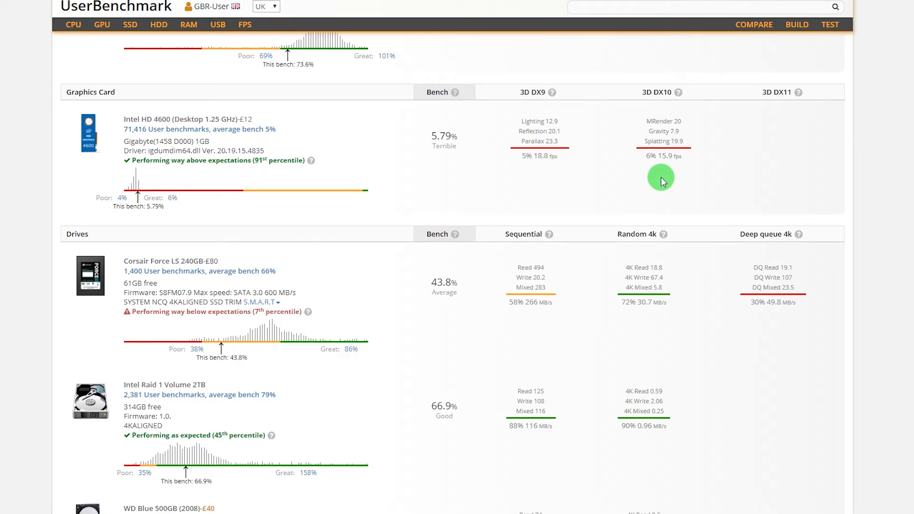
{"action": "mouse_move", "coordinate": [763, 174]}
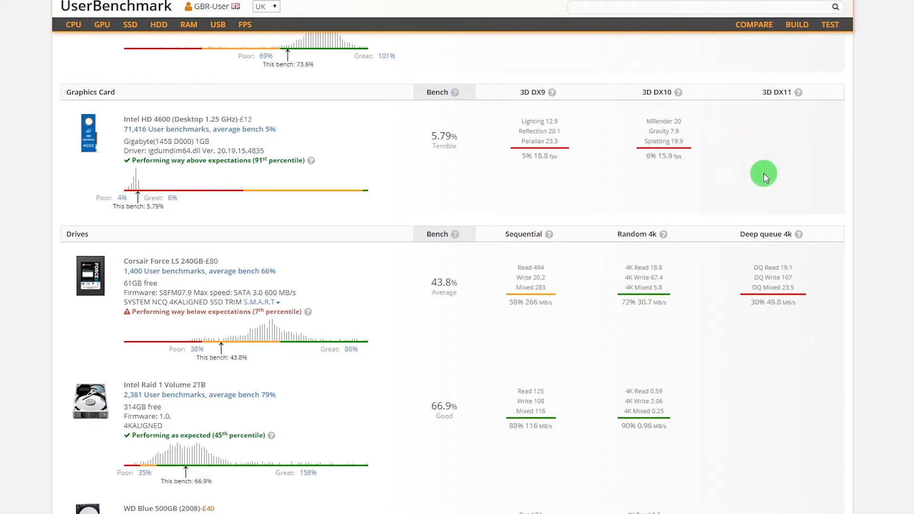
{"action": "mouse_move", "coordinate": [793, 172]}
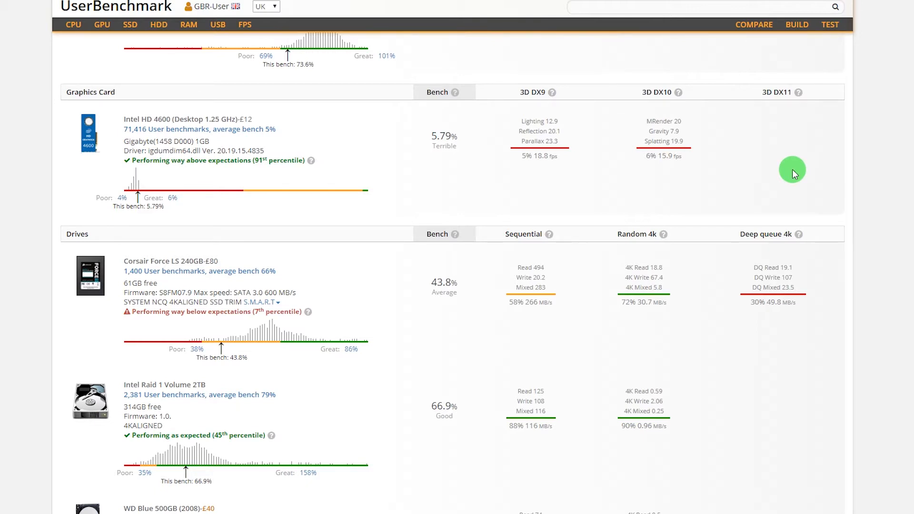
{"action": "left_click", "coordinate": [102, 24]}
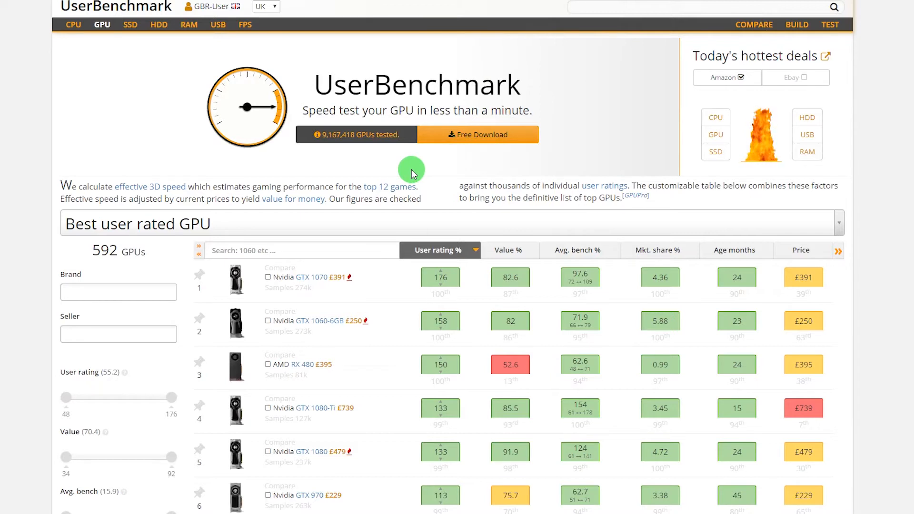
{"action": "mouse_move", "coordinate": [520, 66]}
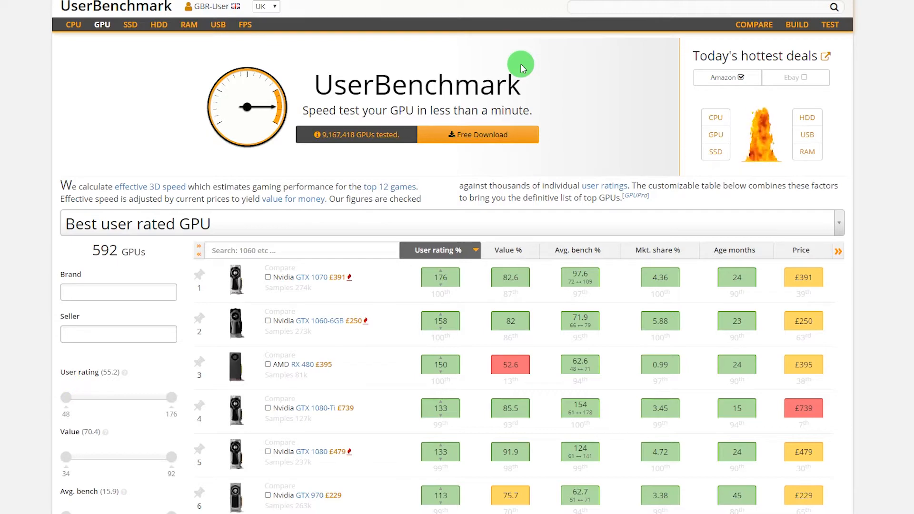
{"action": "mouse_move", "coordinate": [496, 135]}
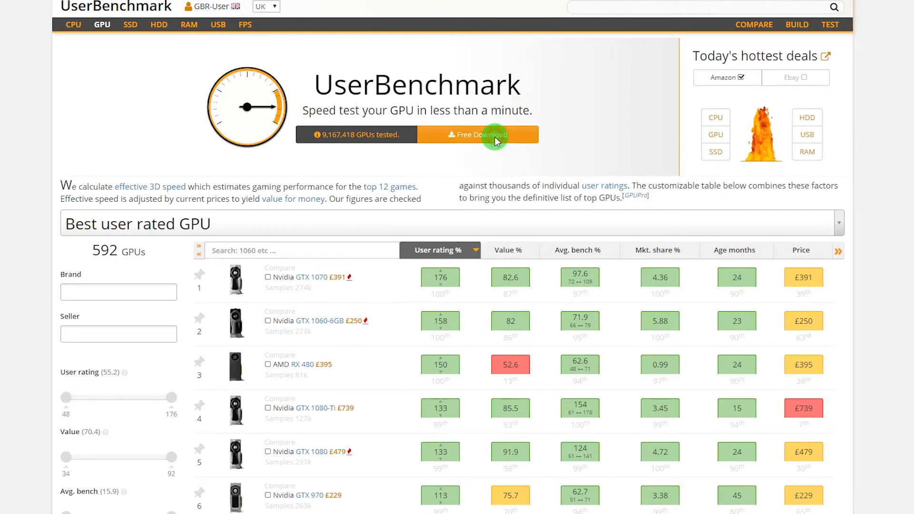
Download and save the free UserBenchMark benchmark software
{"action": "left_click", "coordinate": [494, 135]}
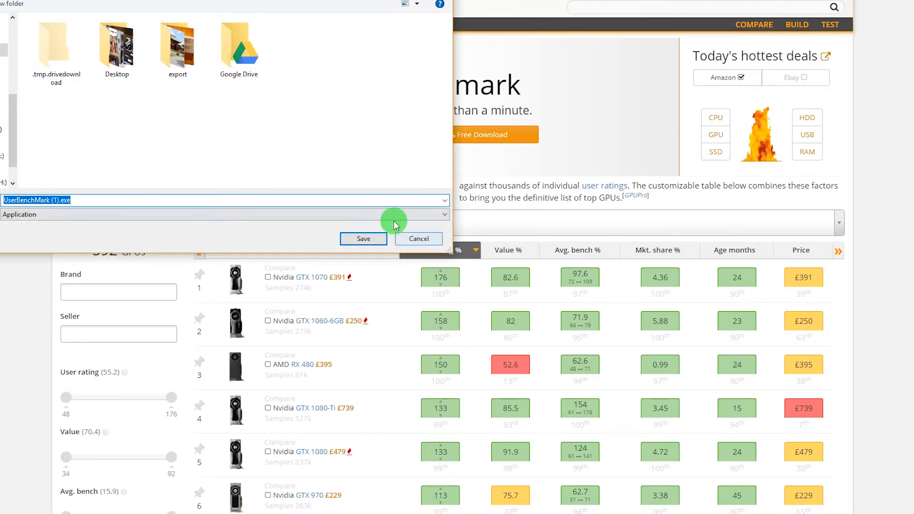
{"action": "left_click", "coordinate": [363, 239]}
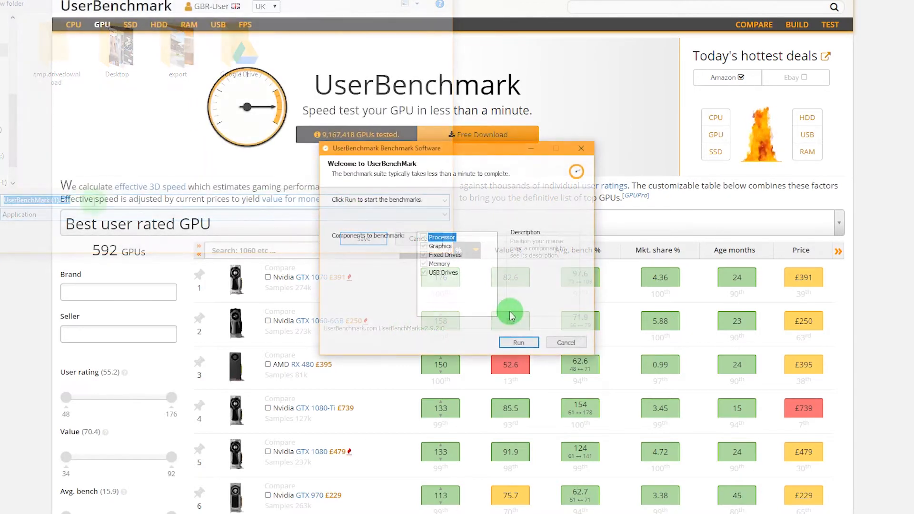
{"action": "mouse_move", "coordinate": [441, 237]}
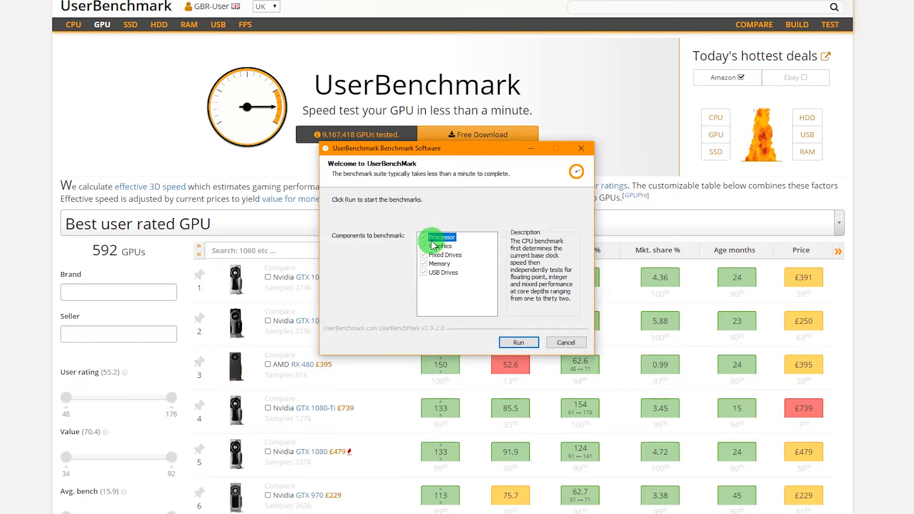
{"action": "mouse_move", "coordinate": [477, 306]}
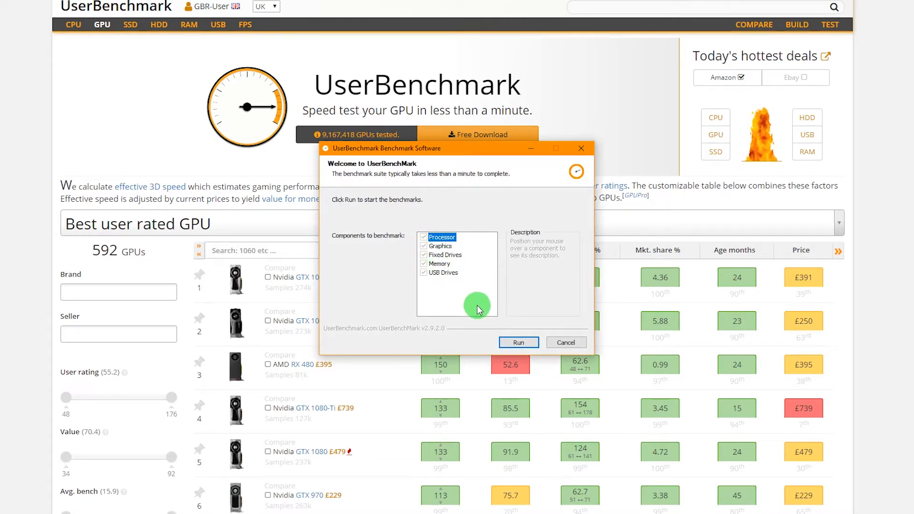
{"action": "mouse_move", "coordinate": [518, 342]}
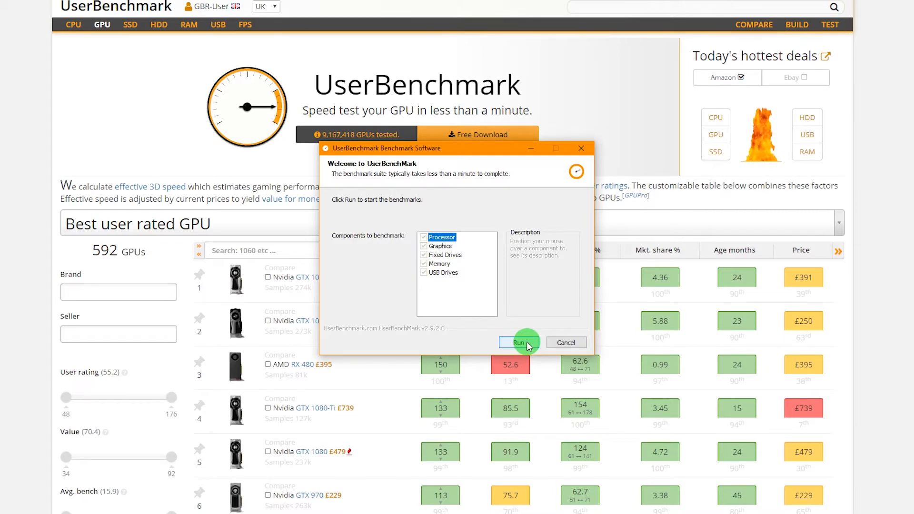
Run the benchmarks on all components, then close the completed benchmark window
{"action": "left_click", "coordinate": [518, 343]}
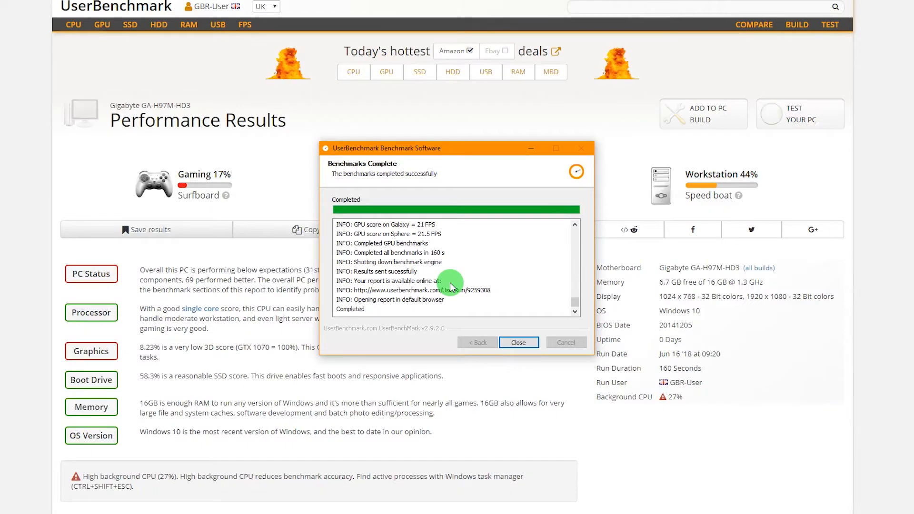
{"action": "mouse_move", "coordinate": [494, 358]}
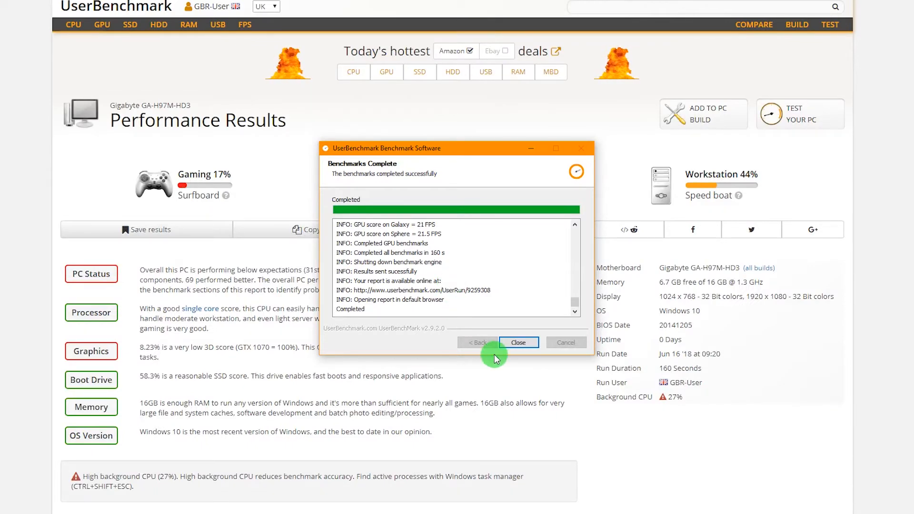
{"action": "left_click", "coordinate": [517, 342]}
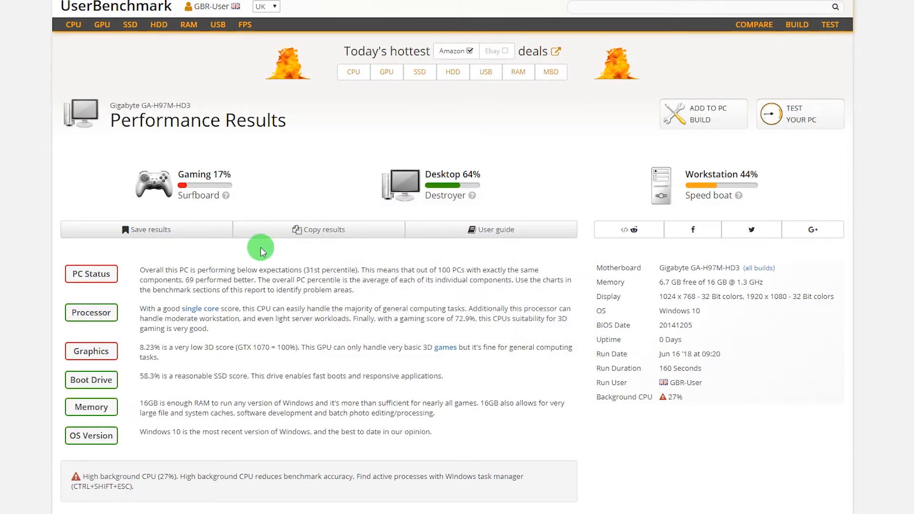
{"action": "mouse_move", "coordinate": [209, 187]}
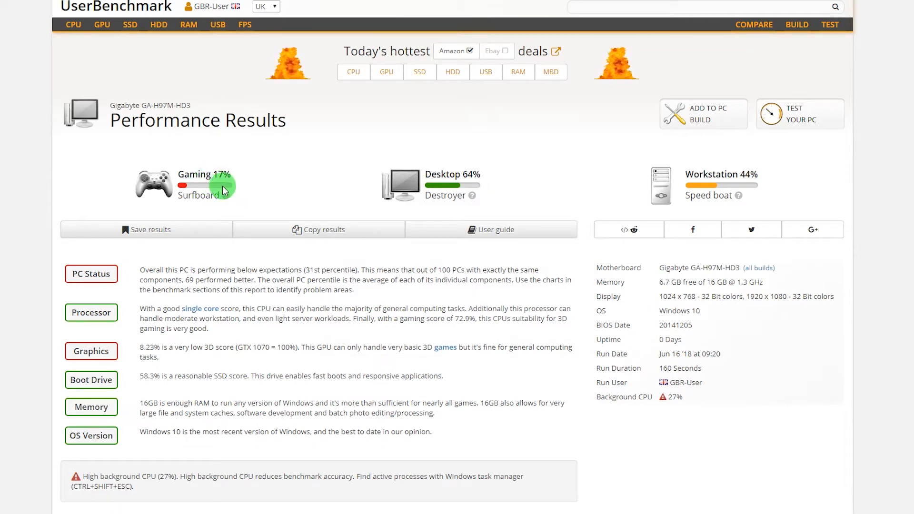
{"action": "mouse_move", "coordinate": [270, 182]}
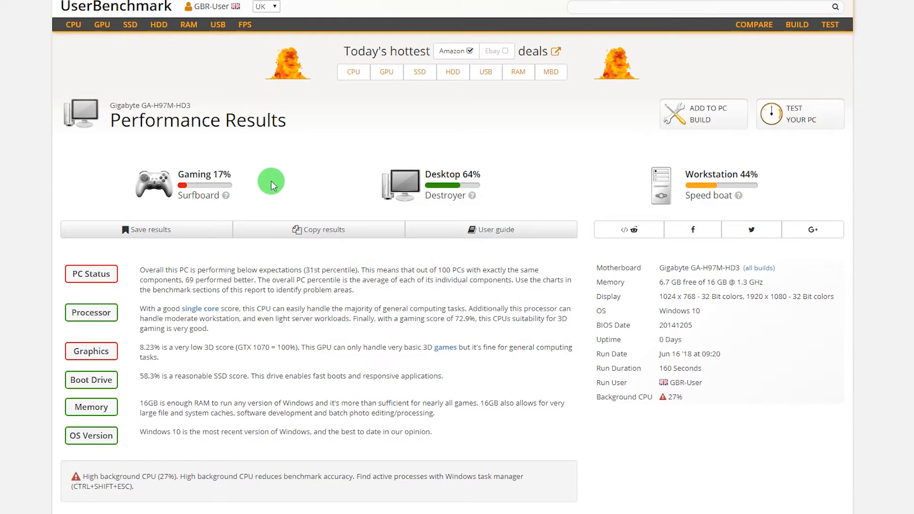
Scroll down to the GeForce GT 730 graphics result of 8.23%
{"action": "scroll", "scroll_direction": "down", "scroll_amount": 3}
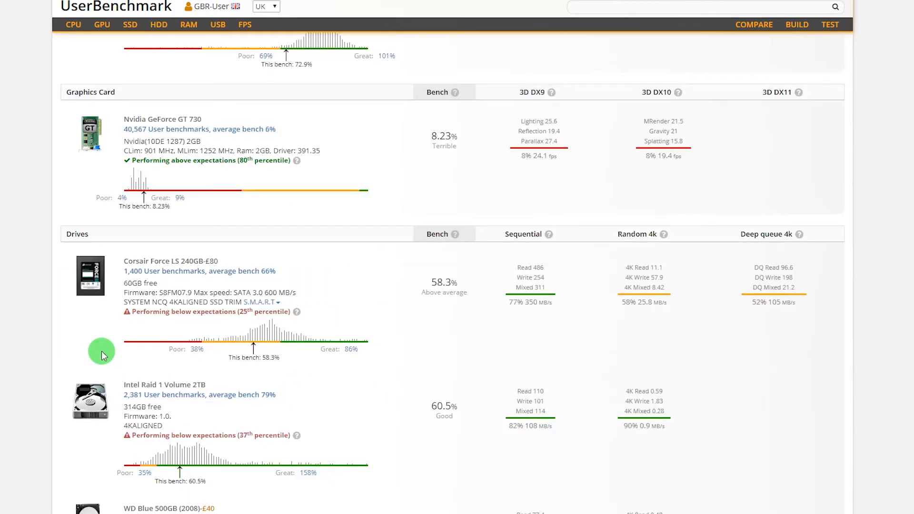
{"action": "mouse_move", "coordinate": [198, 129]}
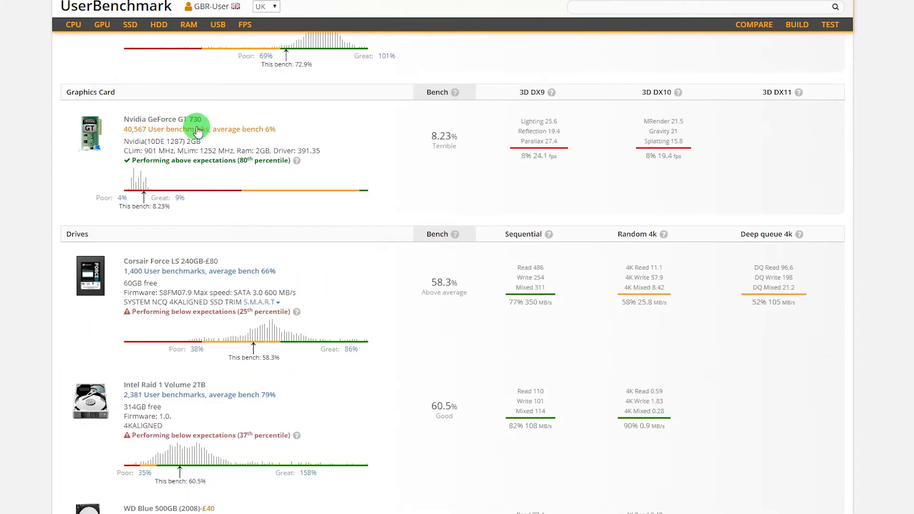
{"action": "mouse_move", "coordinate": [224, 119]}
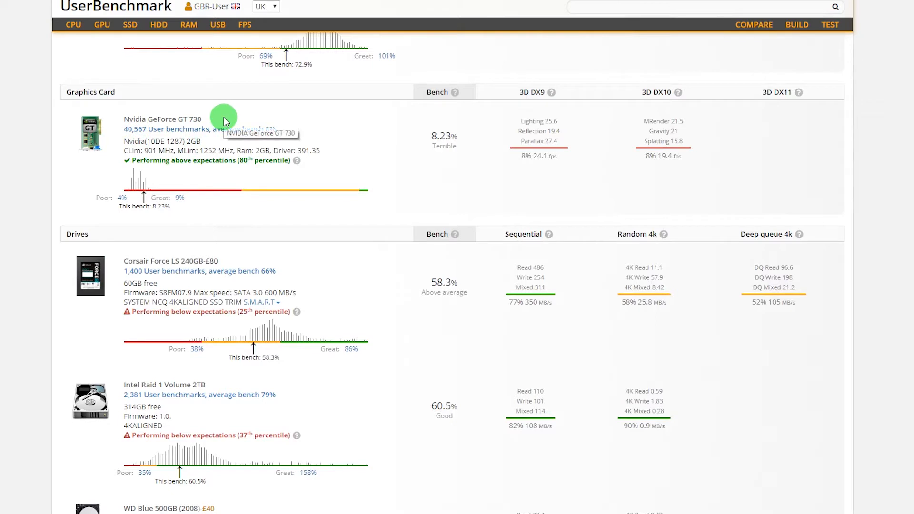
{"action": "mouse_move", "coordinate": [226, 119]}
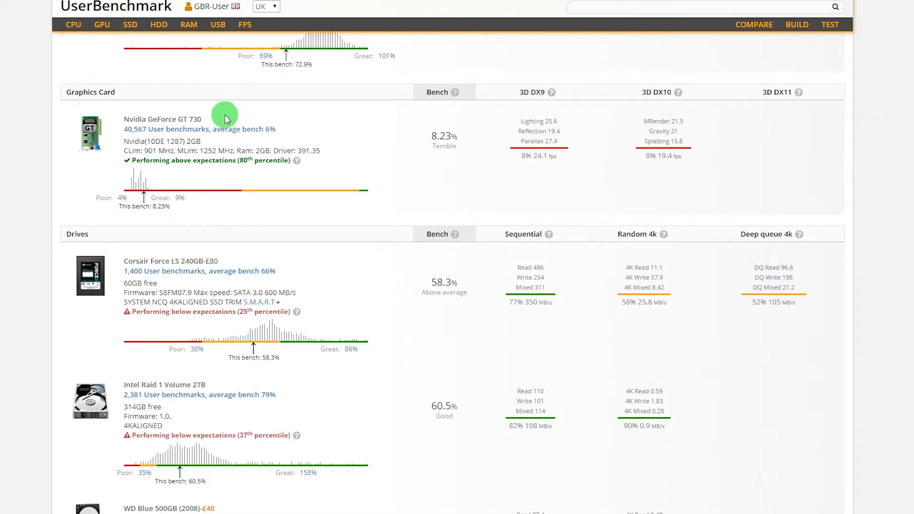
{"action": "mouse_move", "coordinate": [142, 146]}
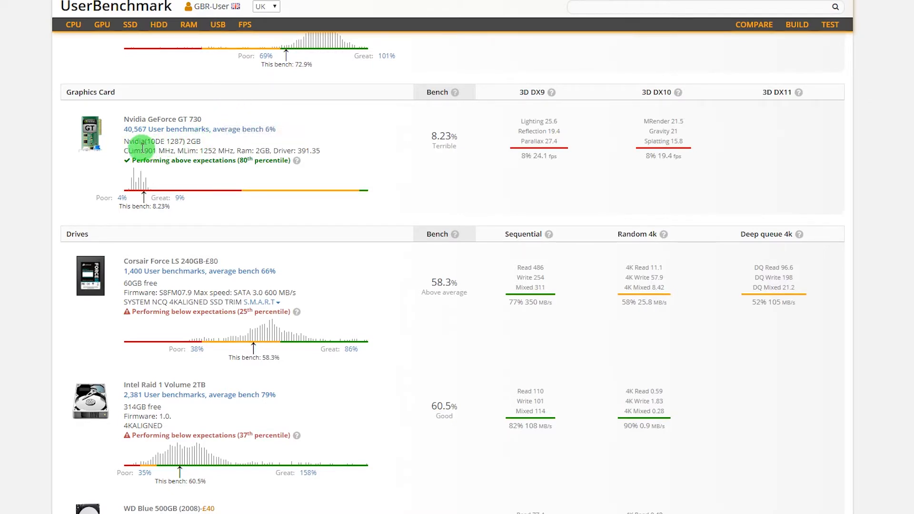
{"action": "mouse_move", "coordinate": [305, 146]}
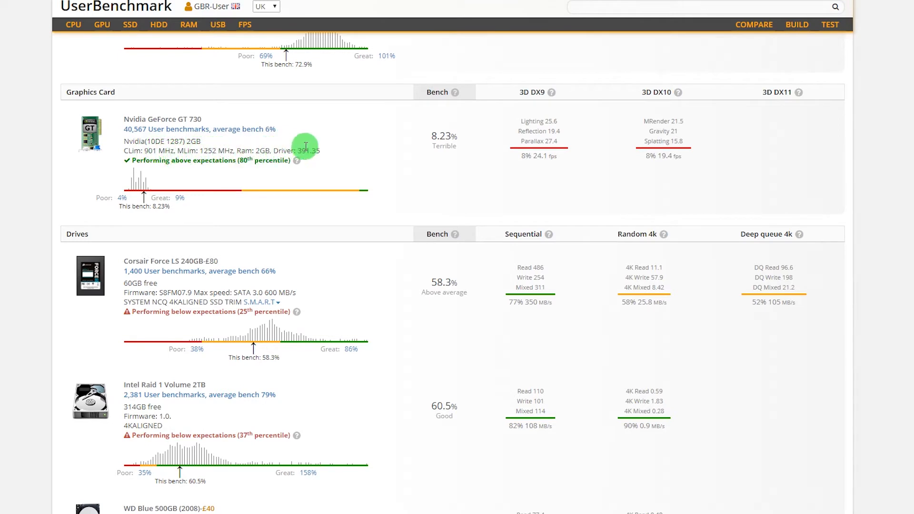
{"action": "mouse_move", "coordinate": [331, 153]}
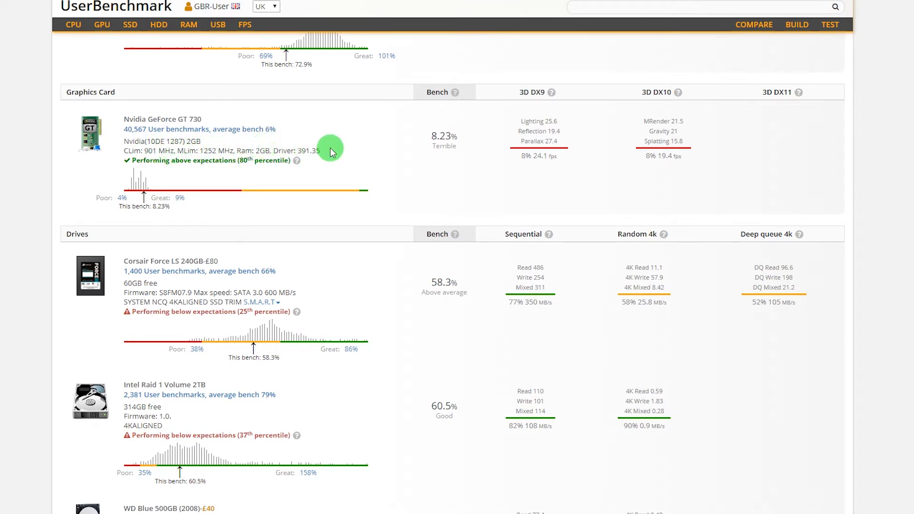
{"action": "mouse_move", "coordinate": [439, 160]}
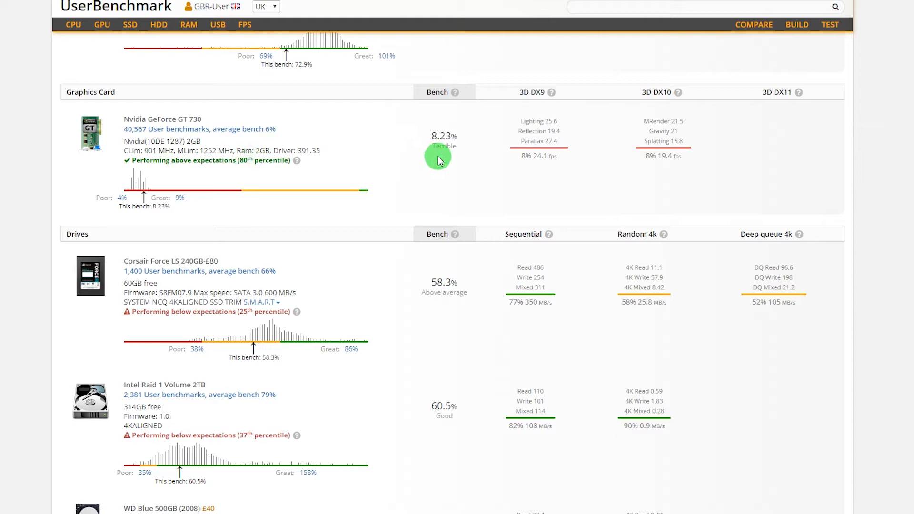
{"action": "mouse_move", "coordinate": [446, 161]}
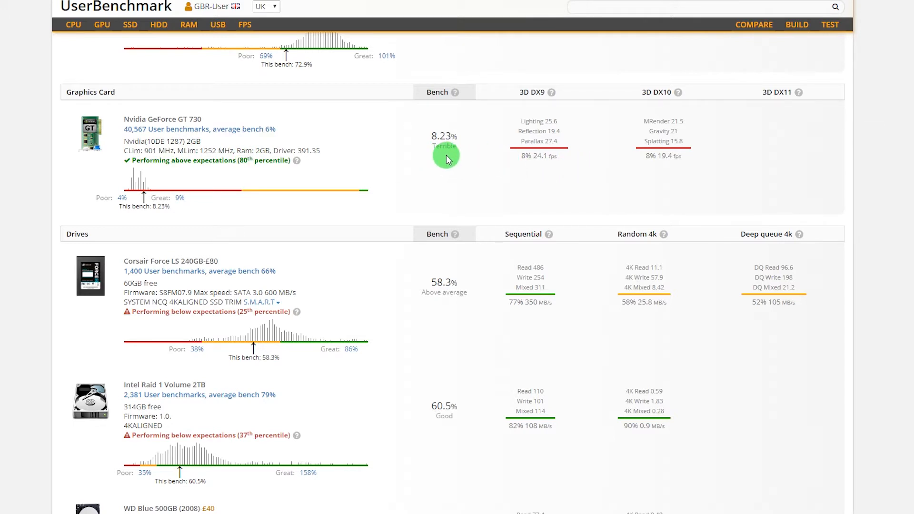
{"action": "mouse_move", "coordinate": [360, 164]}
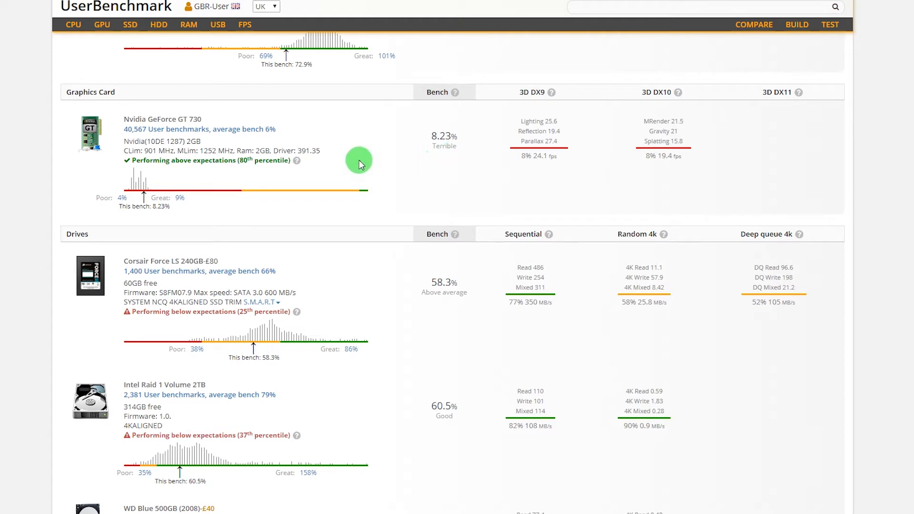
{"action": "mouse_move", "coordinate": [711, 144]}
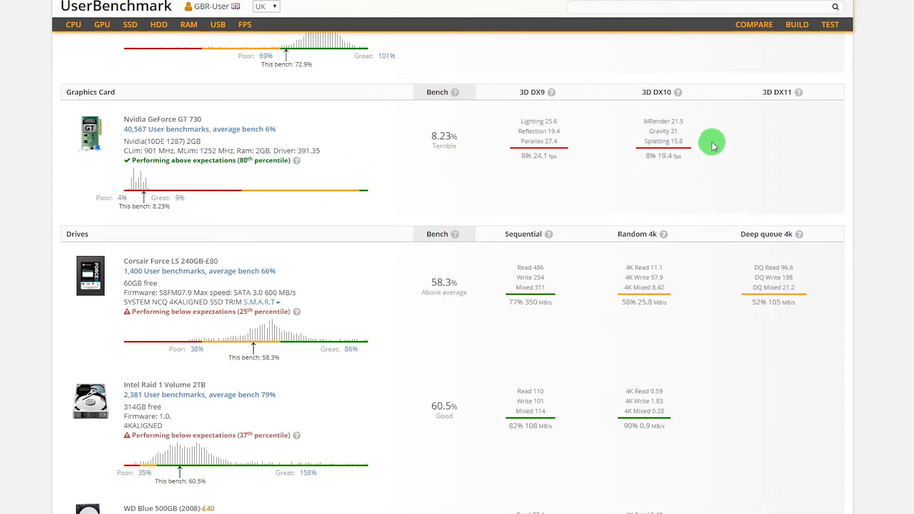
{"action": "mouse_move", "coordinate": [711, 142]}
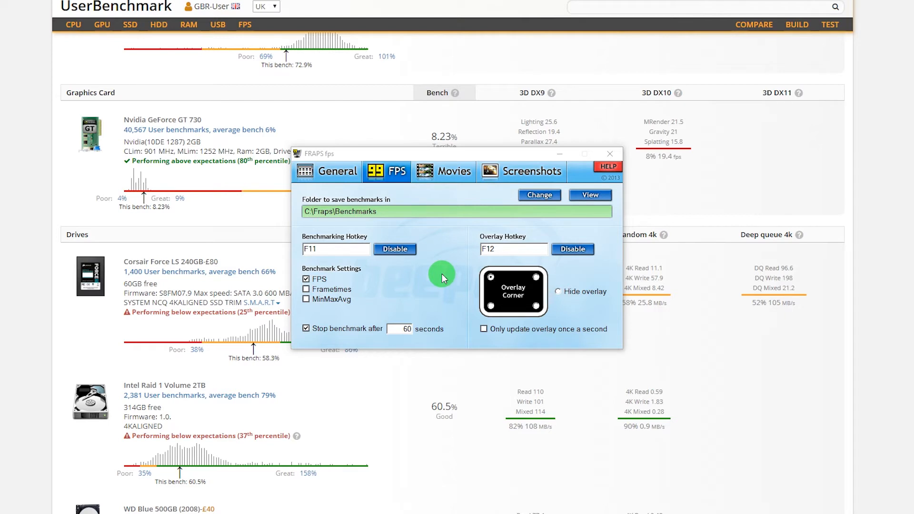
{"action": "mouse_move", "coordinate": [337, 475]}
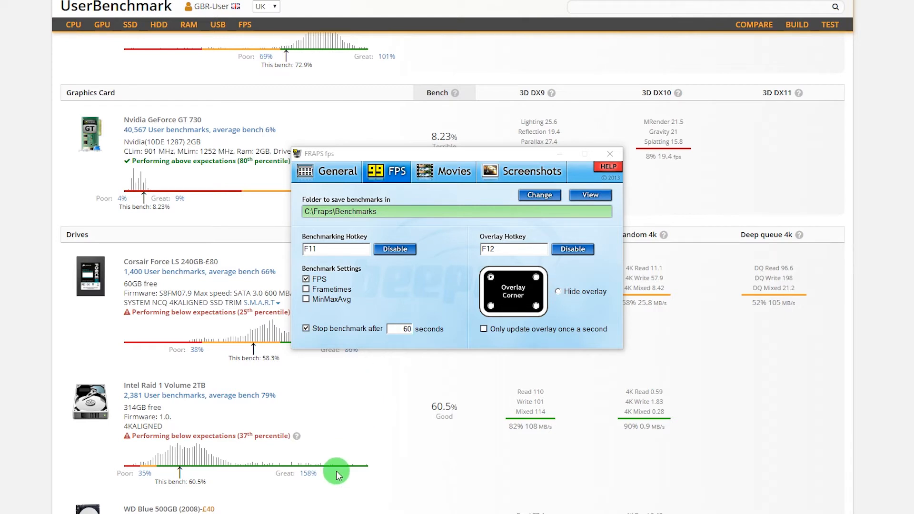
Open the Fraps benchmark settings: FPS logged to C:\Fraps\Benchmarks, stopping after 60 seconds
{"action": "left_click", "coordinate": [589, 195]}
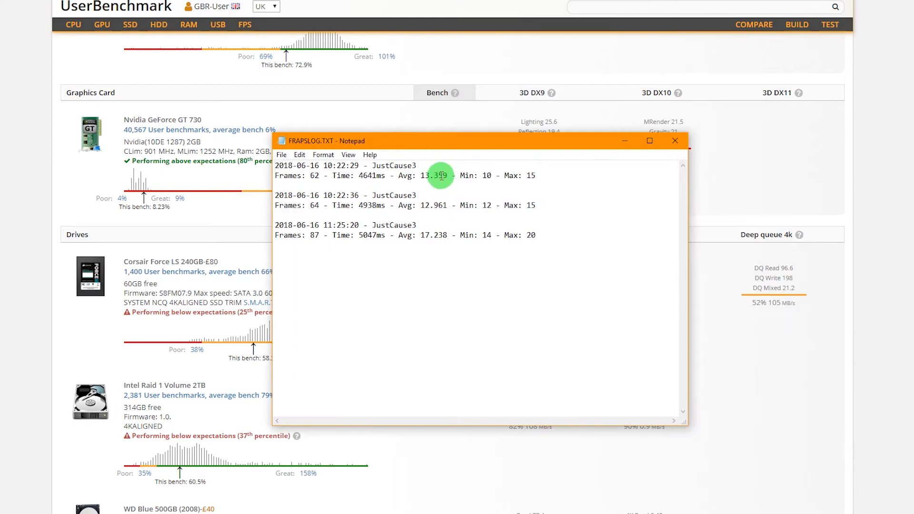
{"action": "mouse_move", "coordinate": [347, 182]}
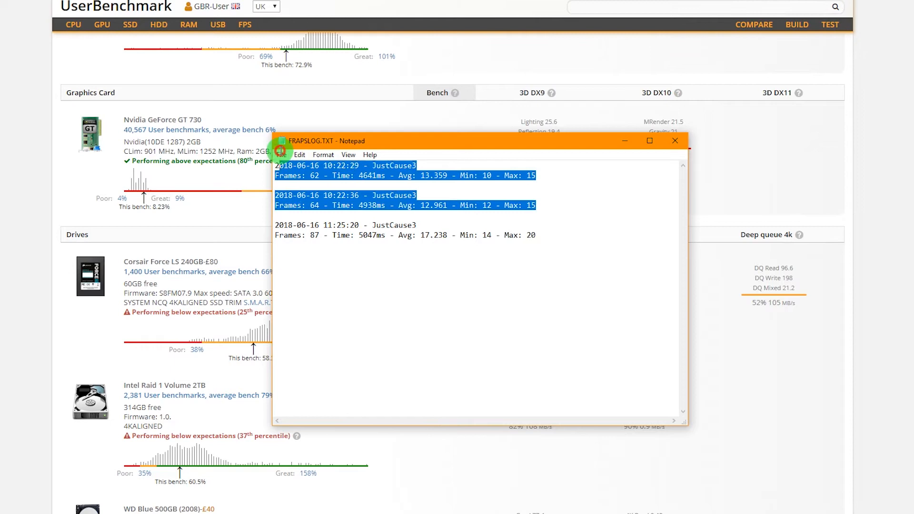
{"action": "mouse_move", "coordinate": [577, 207]}
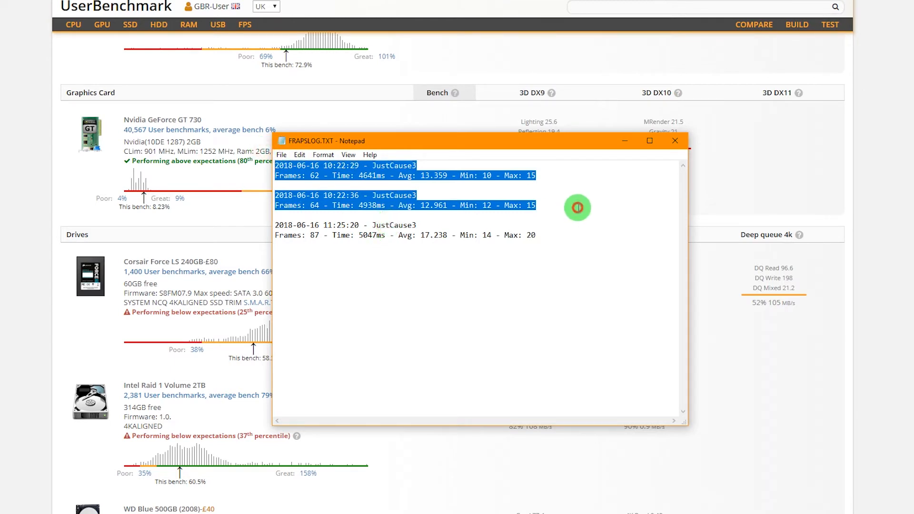
Deselect the first two JustCause3 entries in FRAPSLOG.TXT
{"action": "left_click", "coordinate": [483, 175]}
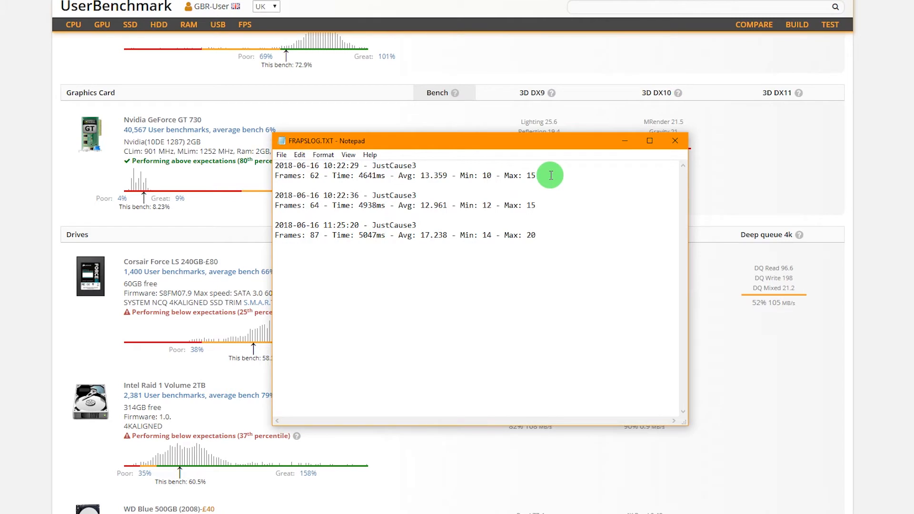
{"action": "mouse_move", "coordinate": [532, 205]}
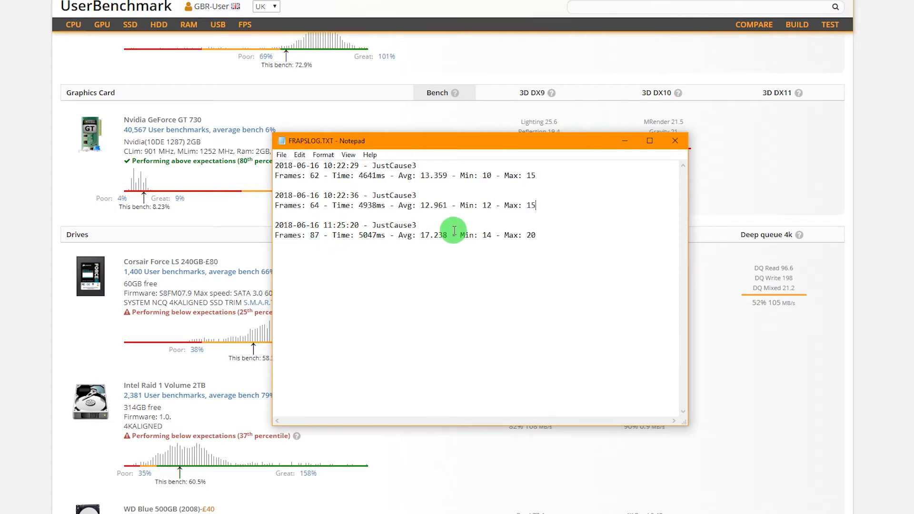
{"action": "mouse_move", "coordinate": [491, 234]}
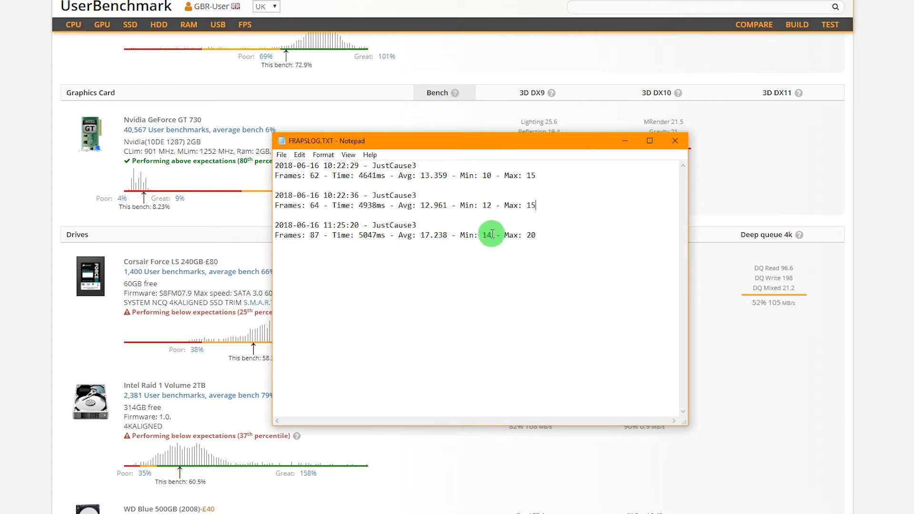
{"action": "mouse_move", "coordinate": [547, 236]}
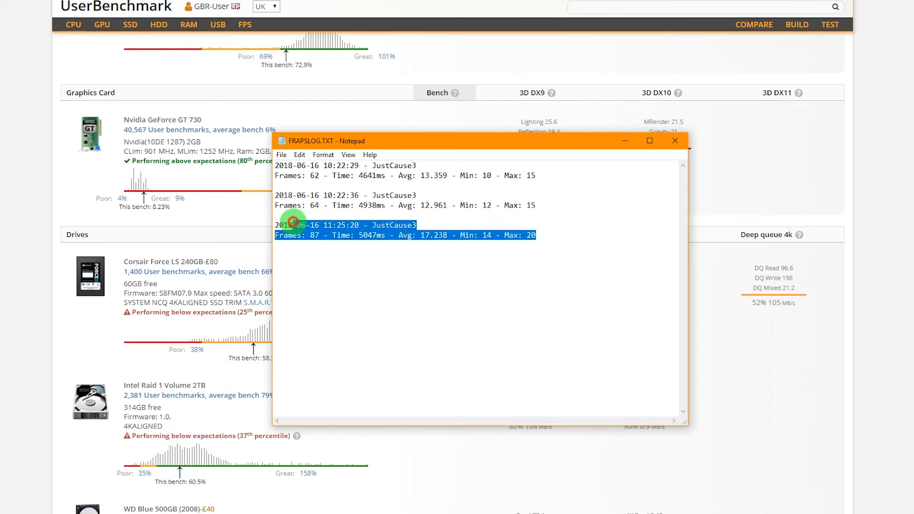
{"action": "mouse_move", "coordinate": [468, 221]}
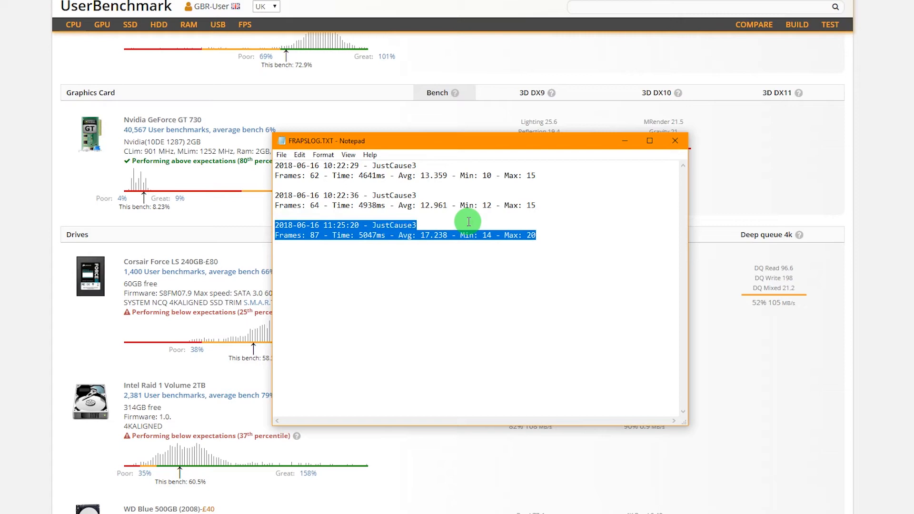
{"action": "mouse_move", "coordinate": [493, 216]}
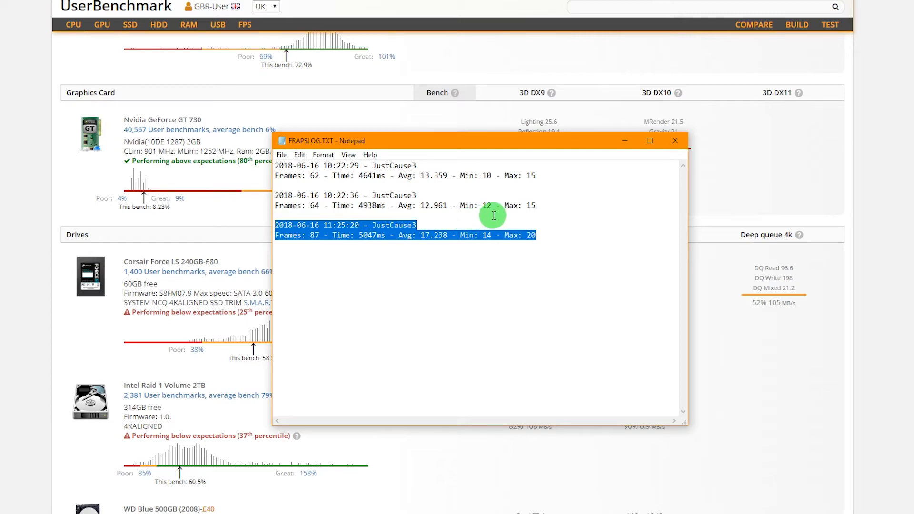
{"action": "mouse_move", "coordinate": [516, 211]}
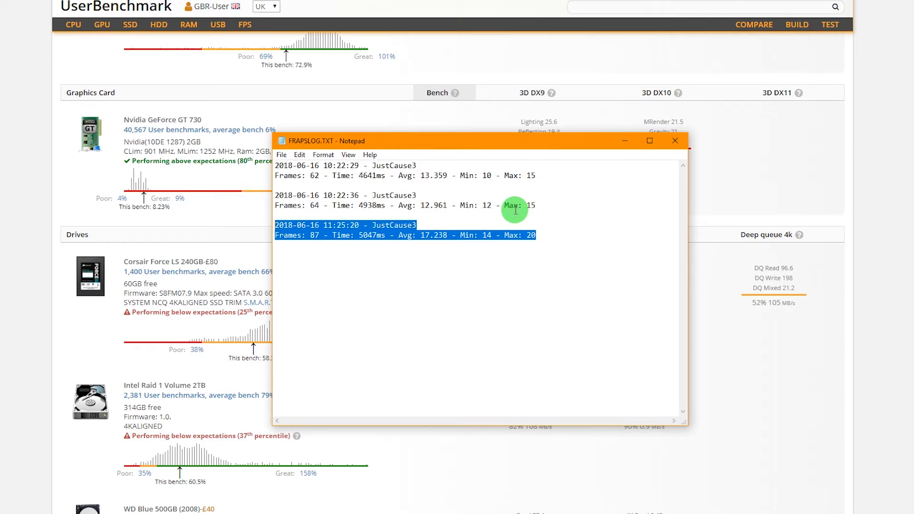
{"action": "mouse_move", "coordinate": [547, 208]}
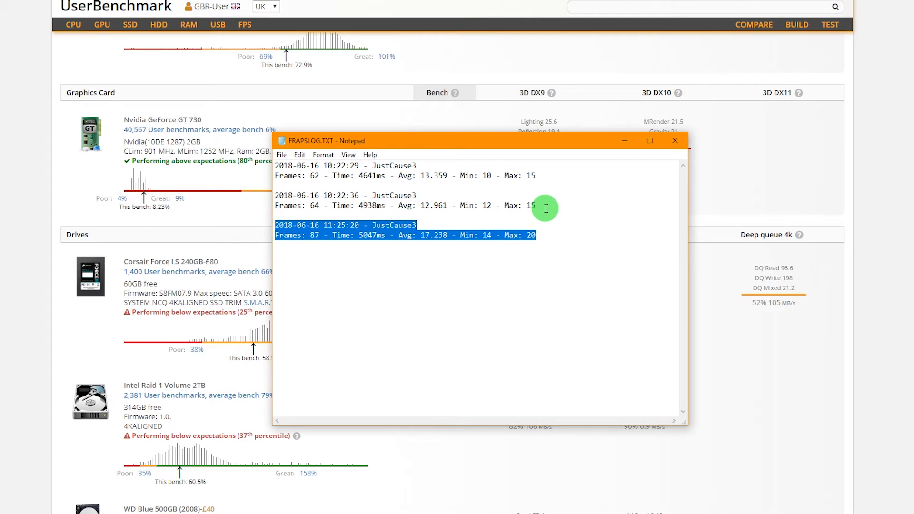
{"action": "mouse_move", "coordinate": [554, 208]}
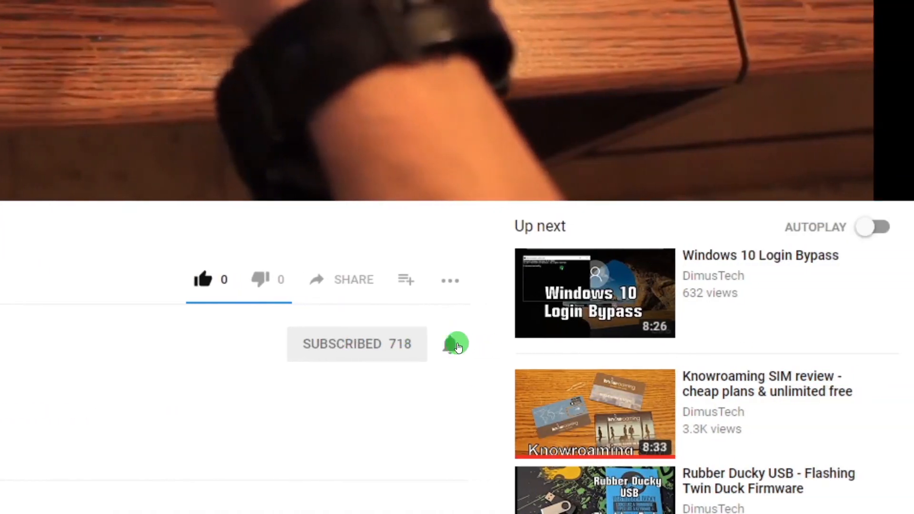
Turn on all notifications for the subscribed YouTube channel
{"action": "left_click", "coordinate": [456, 344]}
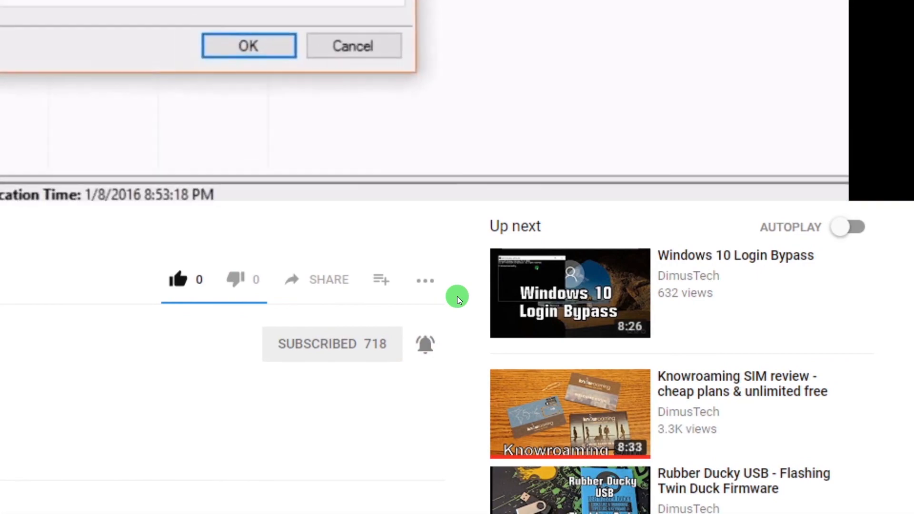
{"action": "left_click", "coordinate": [247, 45]}
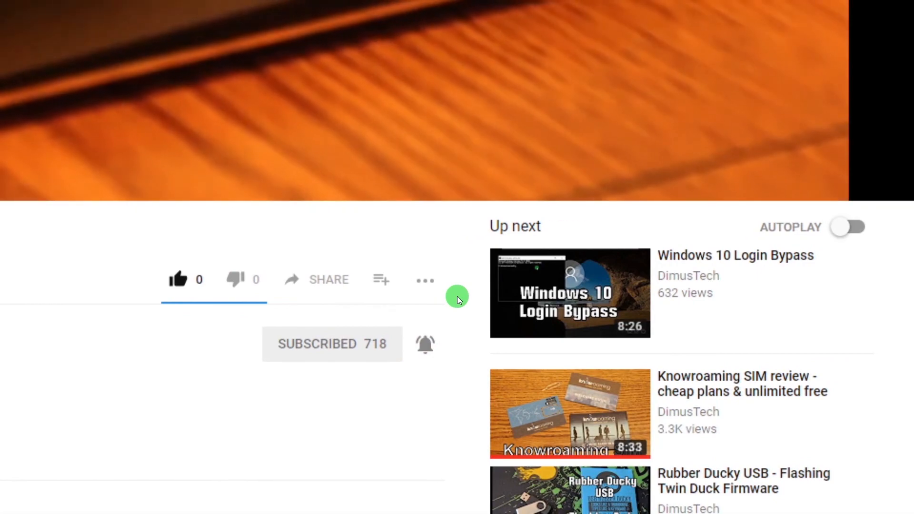